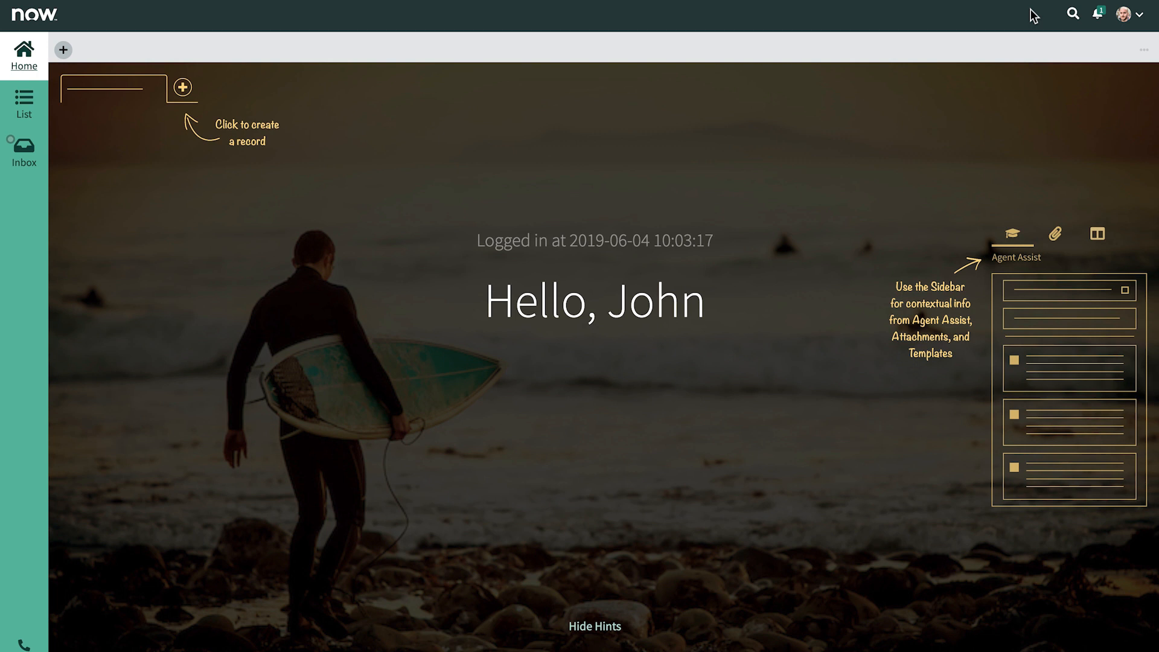
- Open the Boxeo customer account record from the Accounts list, showing its details
{"action": "left_click", "coordinate": [24, 104]}
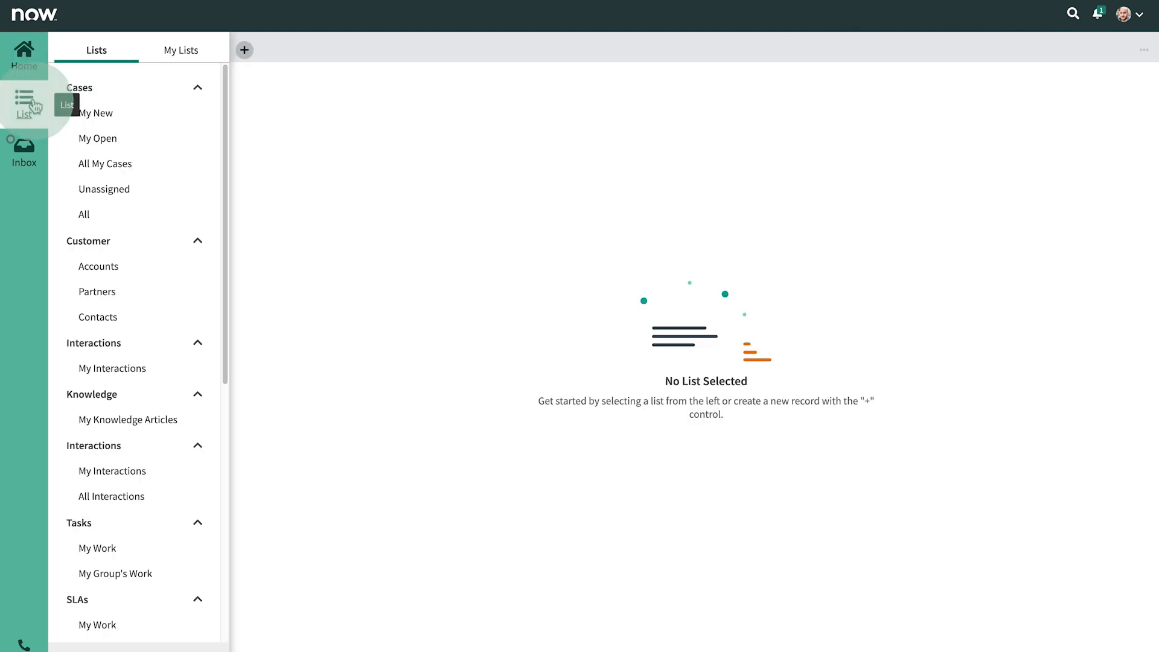
{"action": "left_click", "coordinate": [98, 265]}
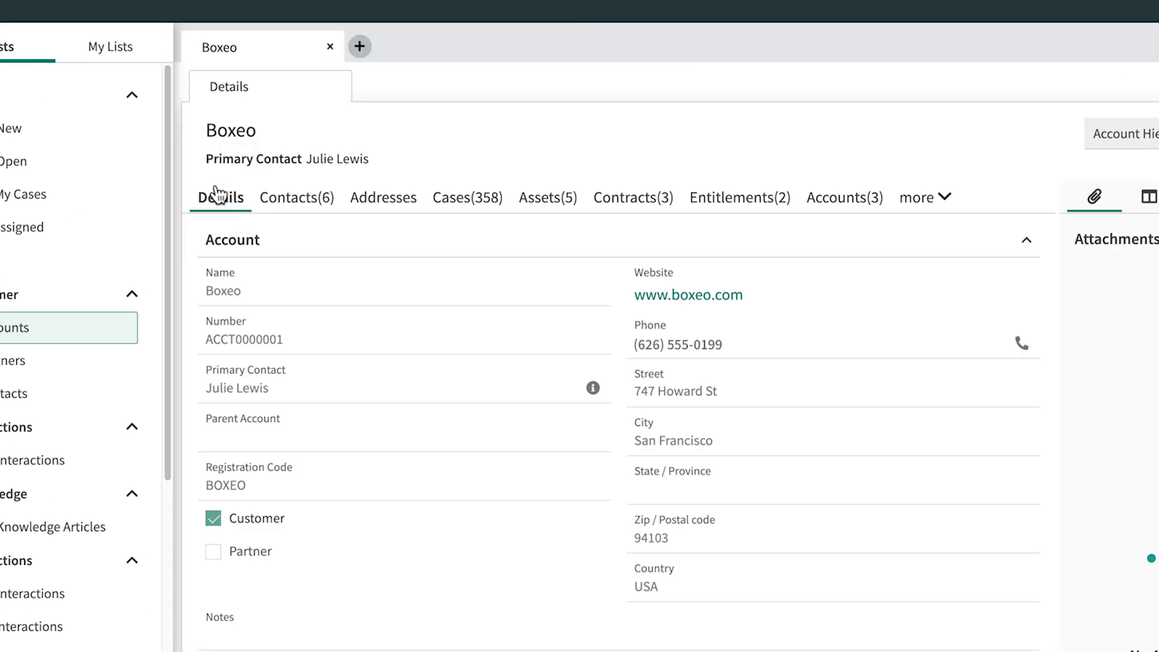
{"action": "left_click", "coordinate": [1124, 134]}
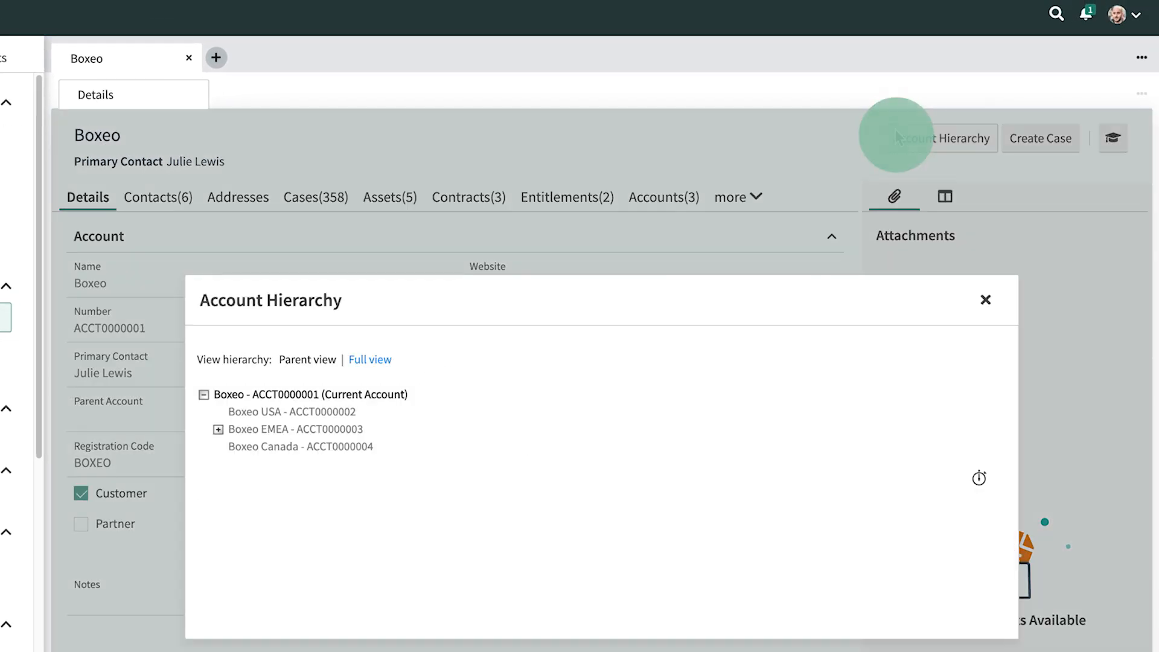
{"action": "left_click", "coordinate": [218, 429]}
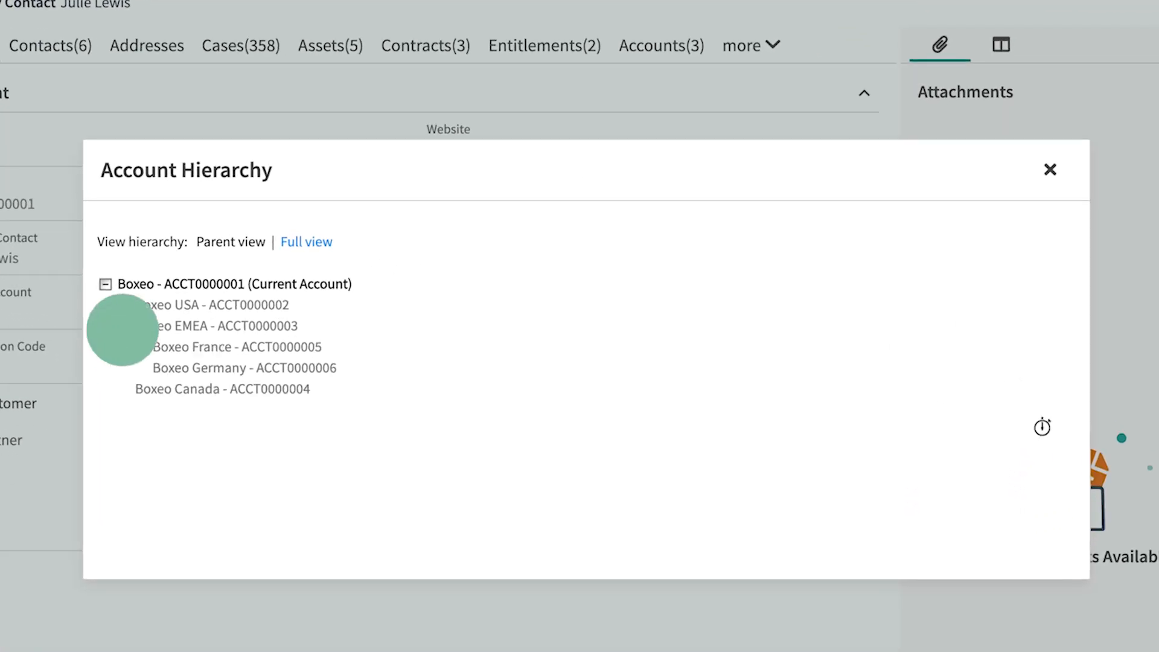
{"action": "left_click", "coordinate": [105, 325]}
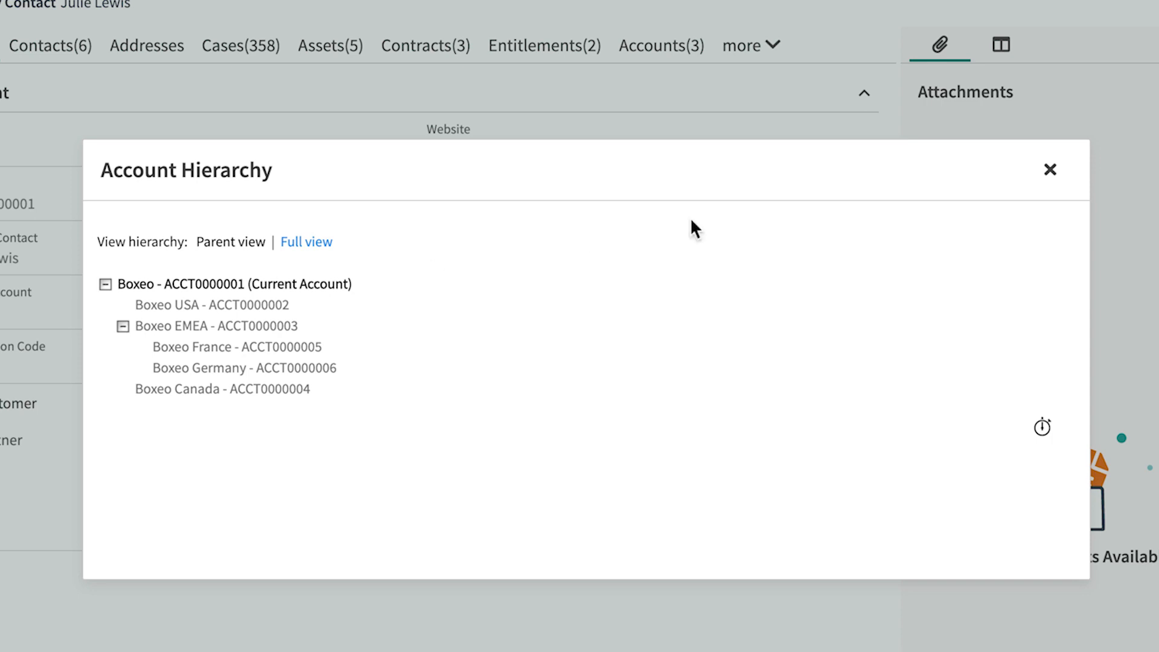
{"action": "left_click", "coordinate": [1050, 169]}
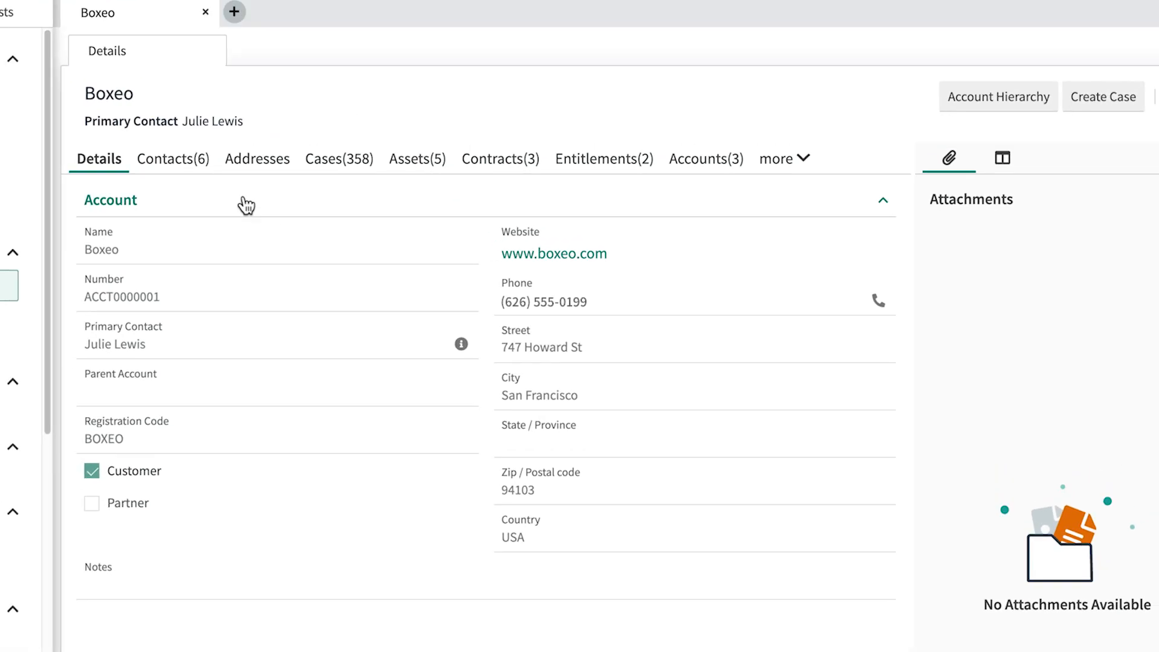
- View Boxeo's six contacts, then list its 358 cases with channel, state and priority
{"action": "left_click", "coordinate": [172, 158]}
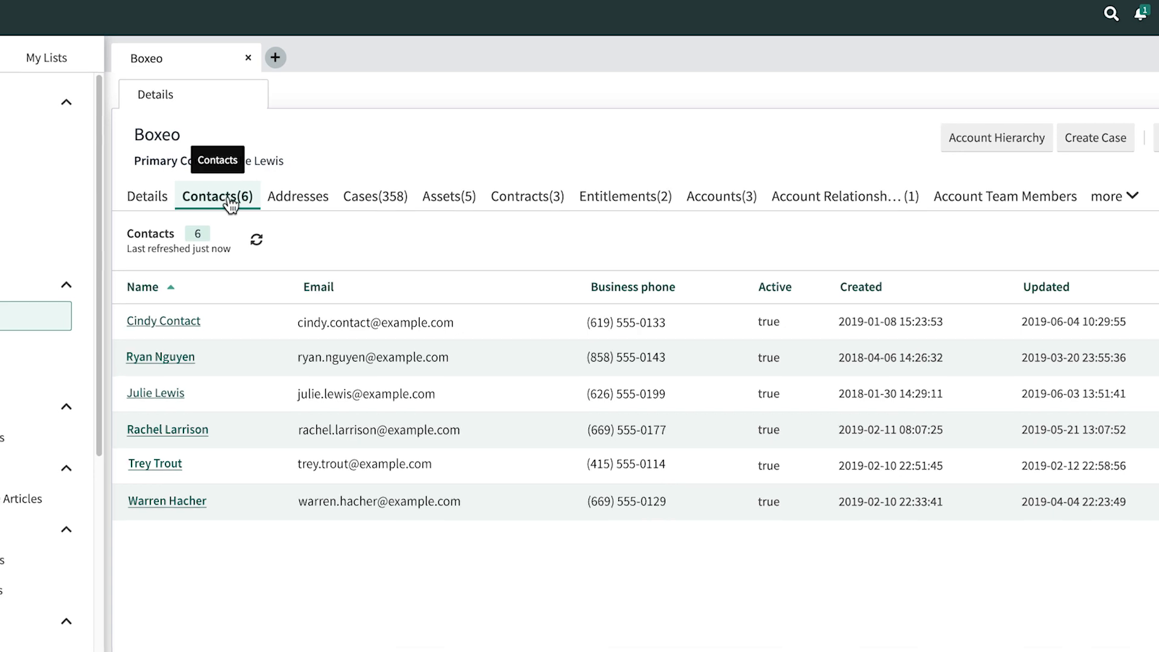
{"action": "left_click", "coordinate": [374, 195]}
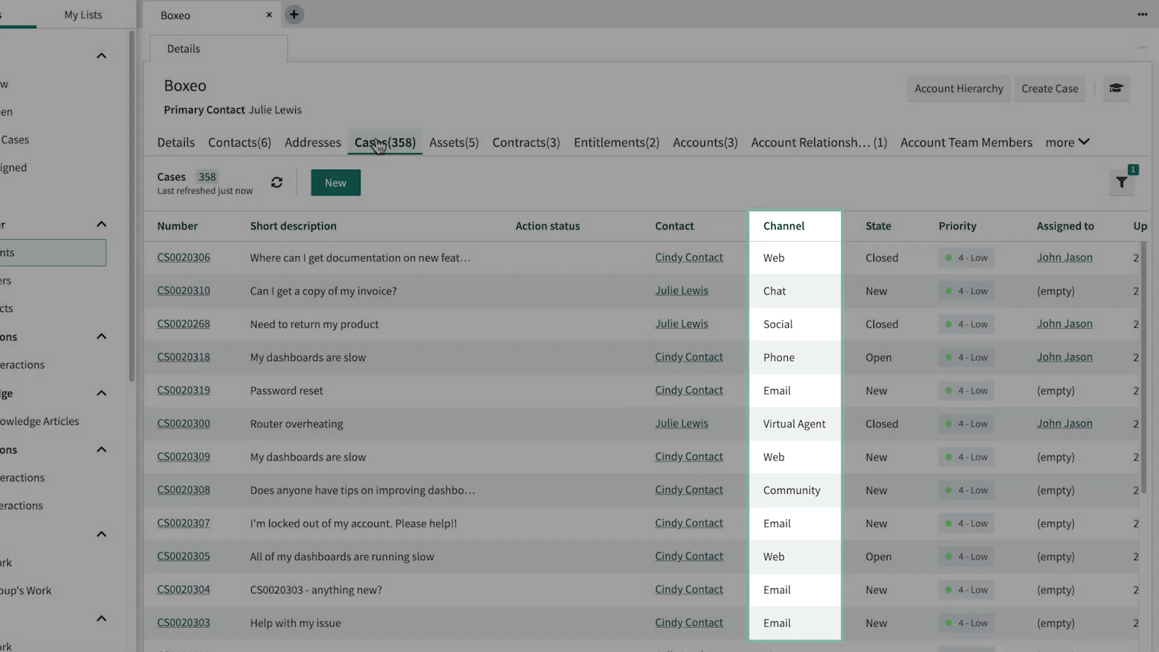
- View Boxeo's five assets, inspect ACME Corporation Analytics Suite 2019, and return to the assets list
{"action": "left_click", "coordinate": [451, 142]}
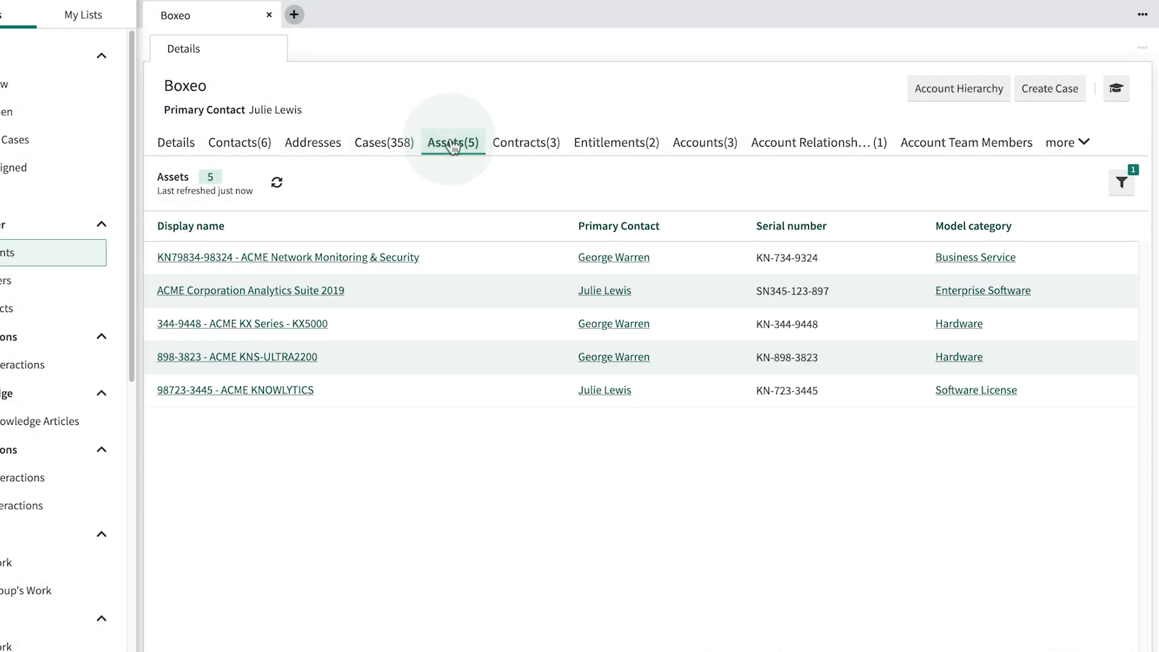
{"action": "left_click", "coordinate": [451, 142]}
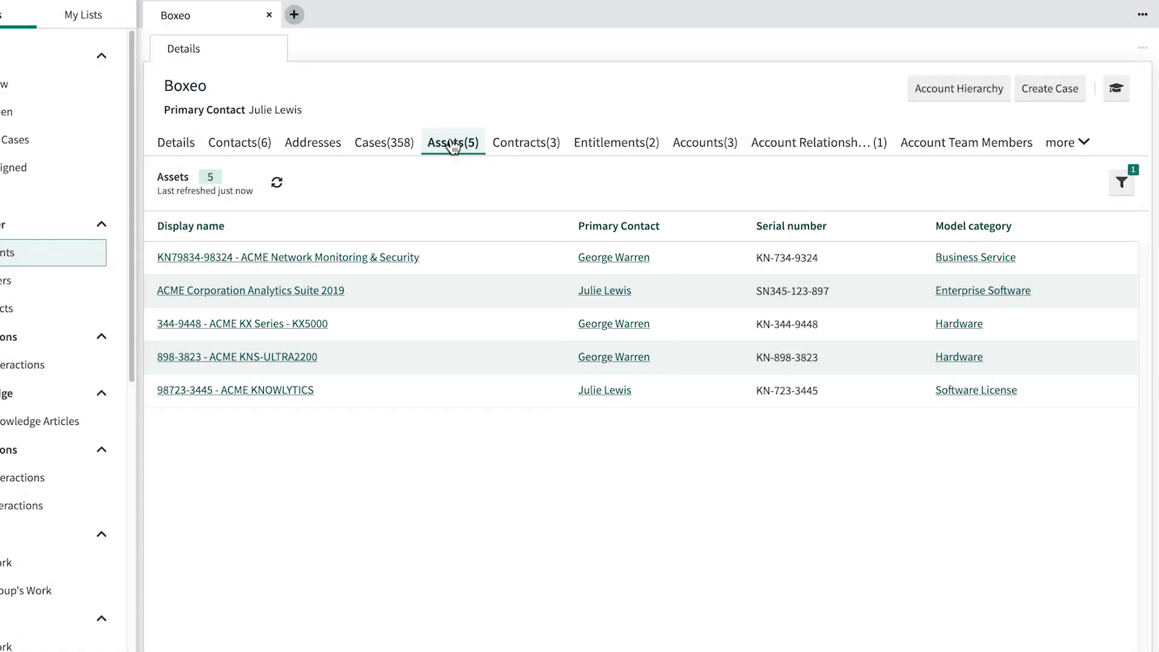
{"action": "left_click", "coordinate": [250, 290]}
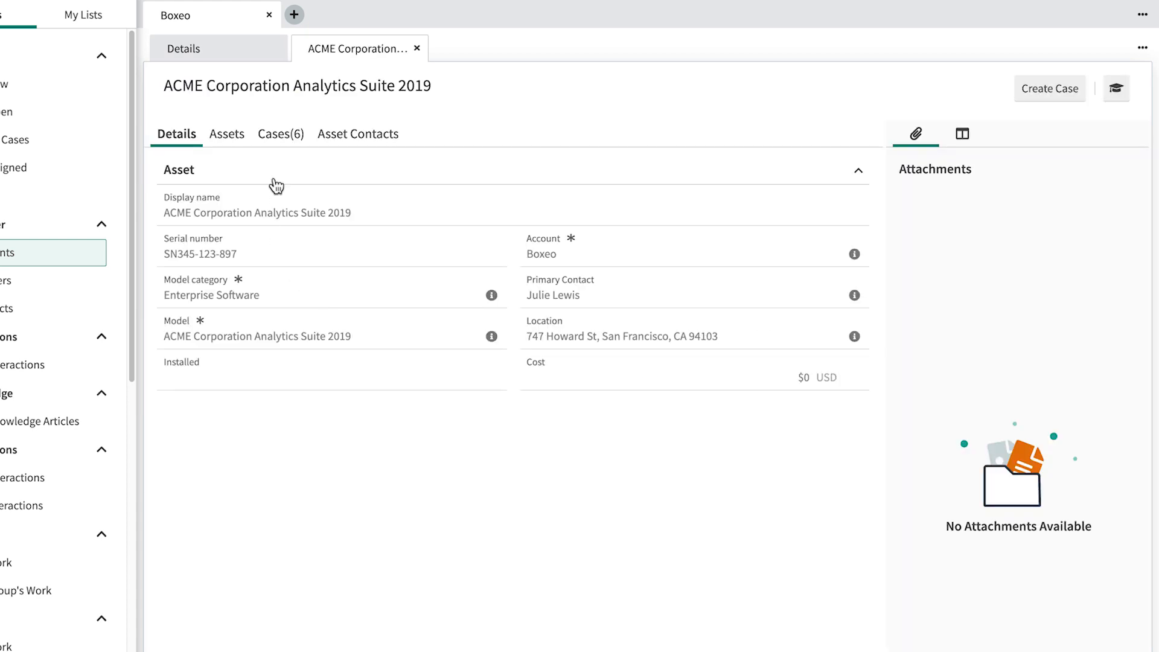
{"action": "left_click", "coordinate": [281, 134]}
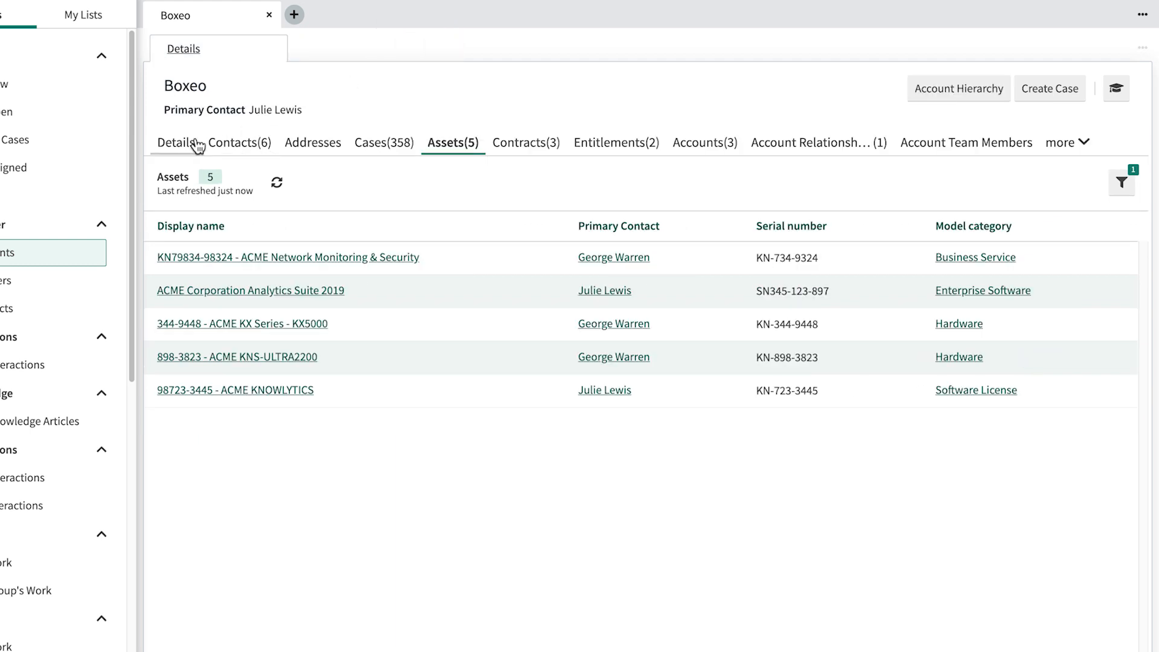
- Review Boxeo's three contracts and two entitlements from the account details
{"action": "left_click", "coordinate": [176, 142]}
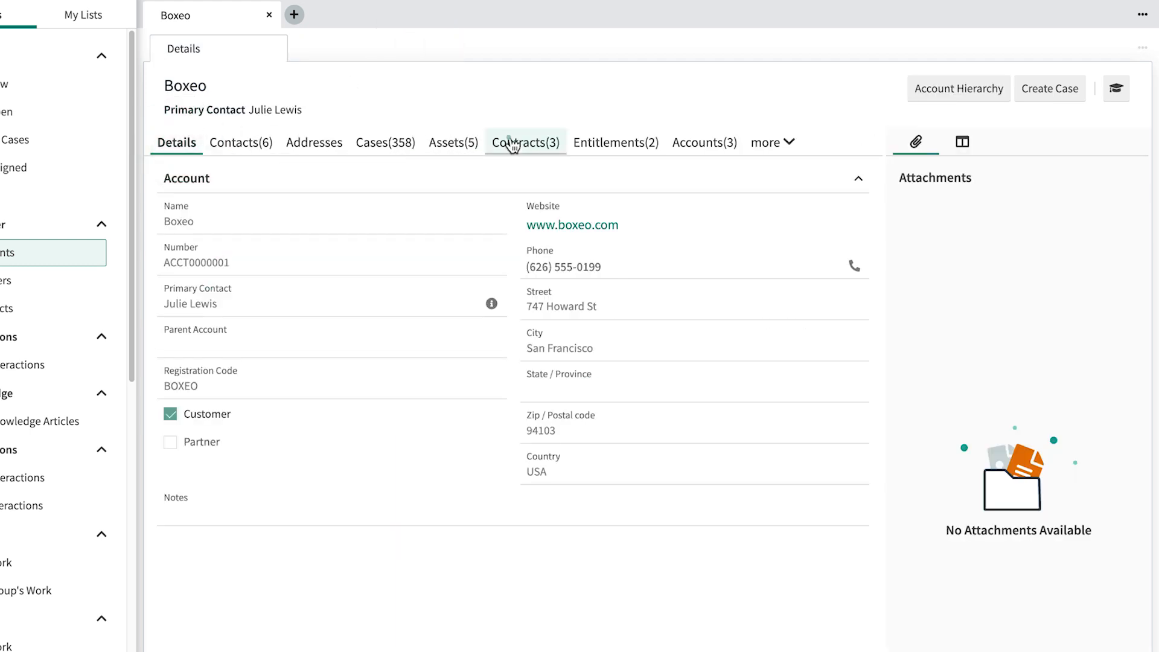
{"action": "left_click", "coordinate": [525, 142]}
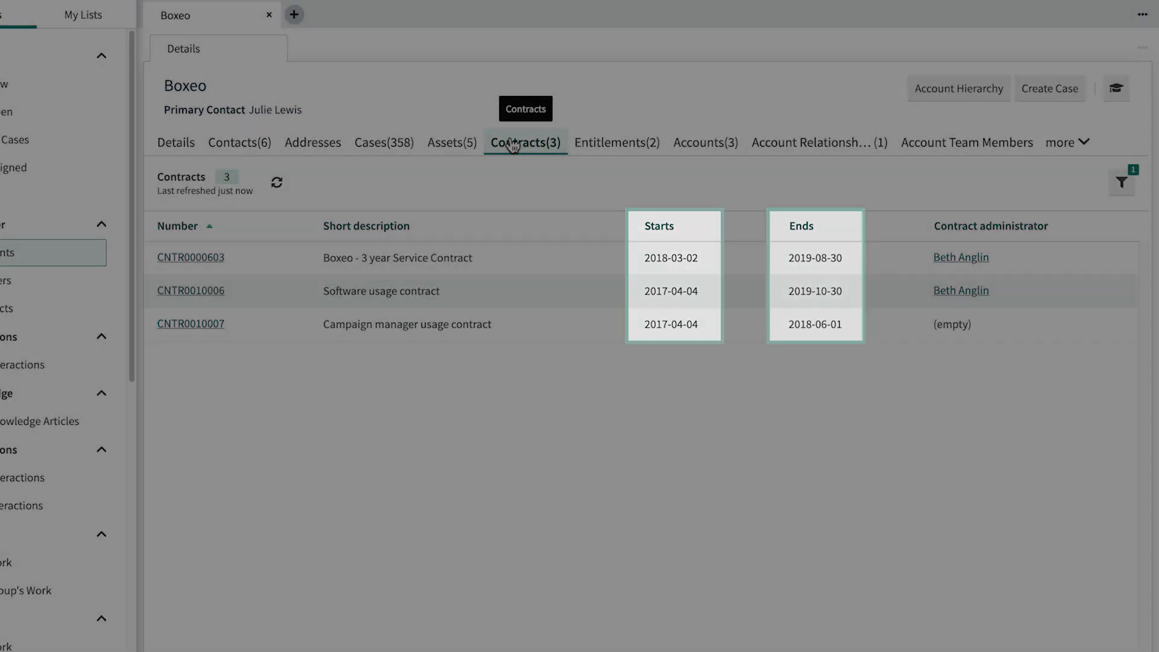
{"action": "left_click", "coordinate": [615, 143]}
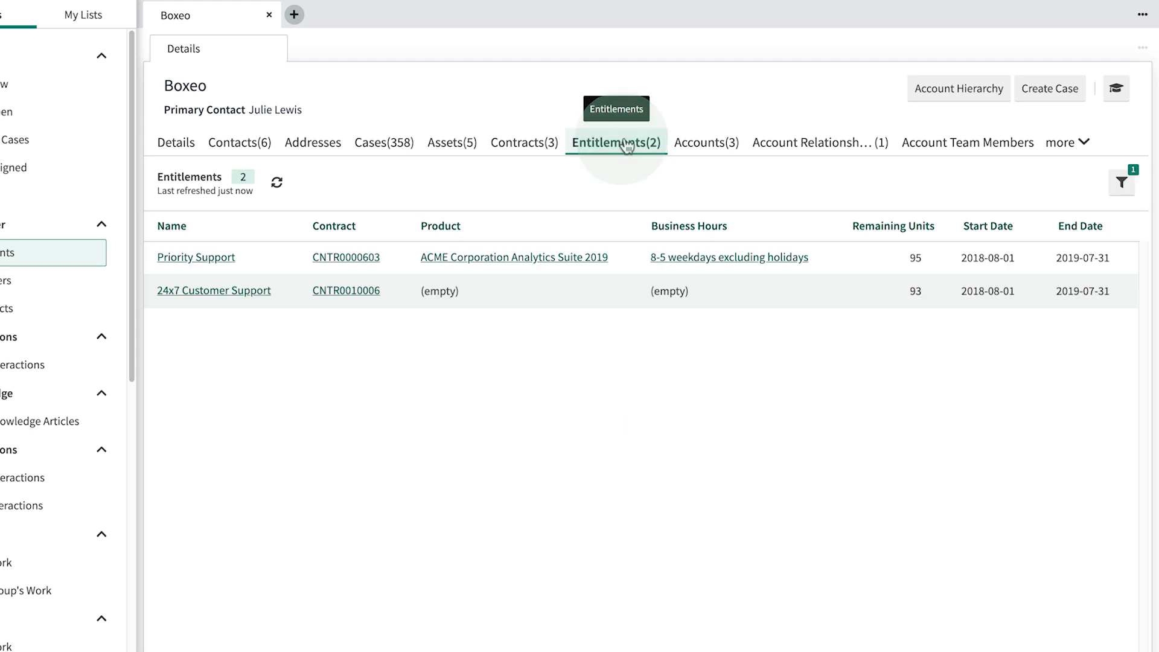
{"action": "mouse_move", "coordinate": [513, 198]}
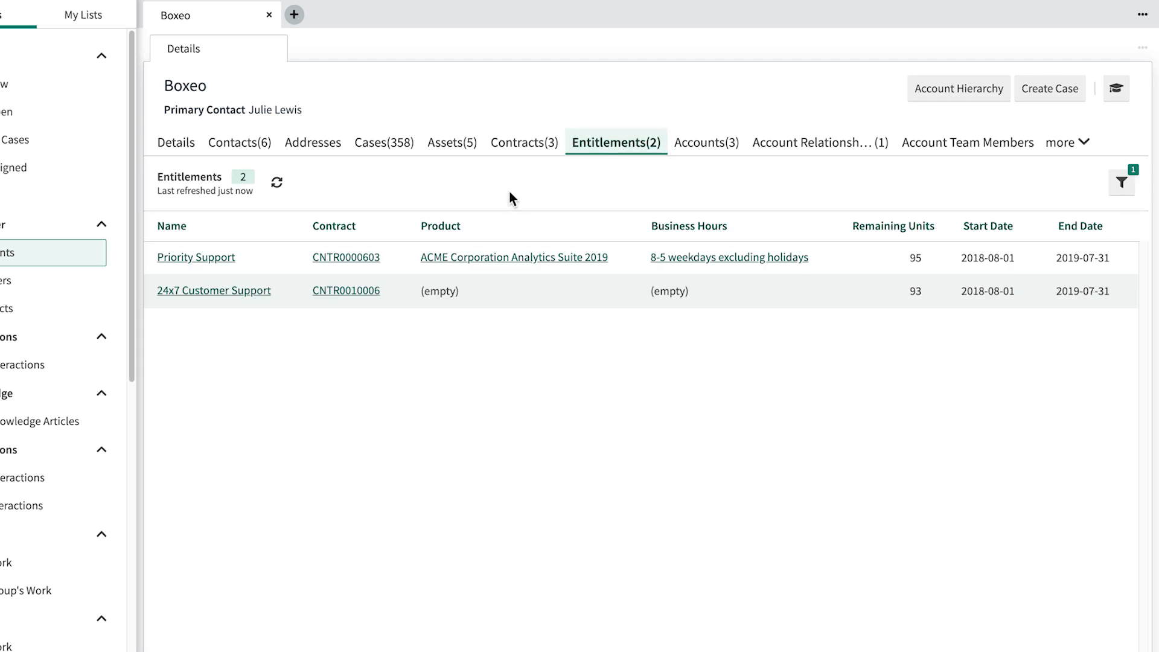
- Inspect the Priority Support entitlement, return to Boxeo's details, and load a further related list
{"action": "left_click", "coordinate": [195, 257]}
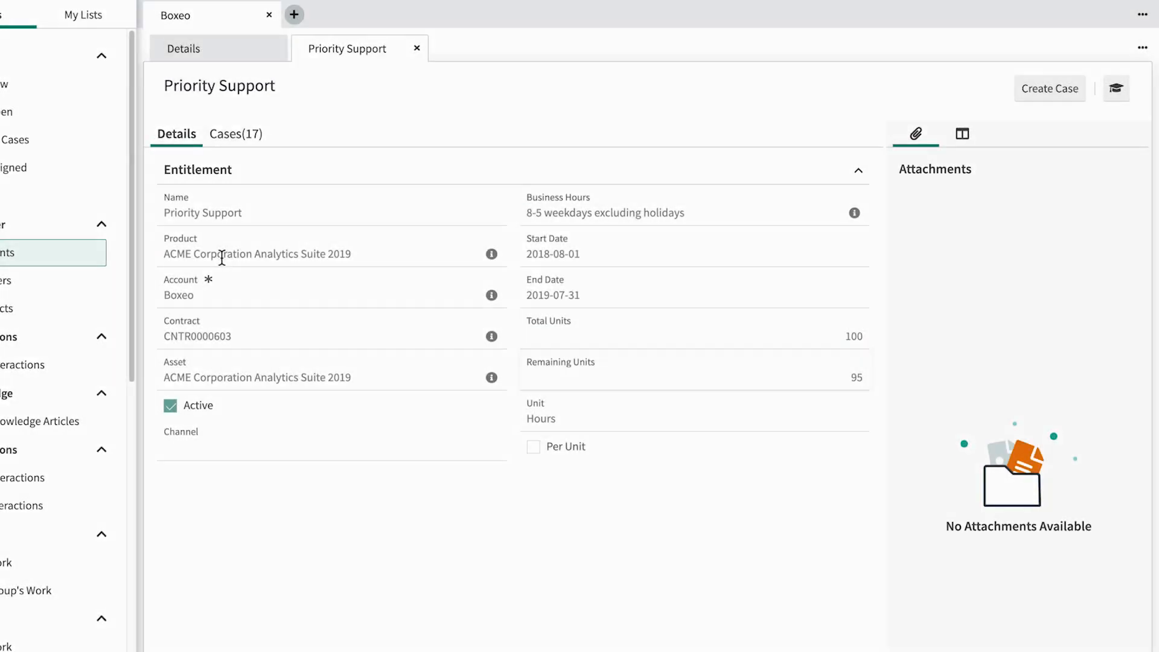
{"action": "left_click", "coordinate": [417, 49]}
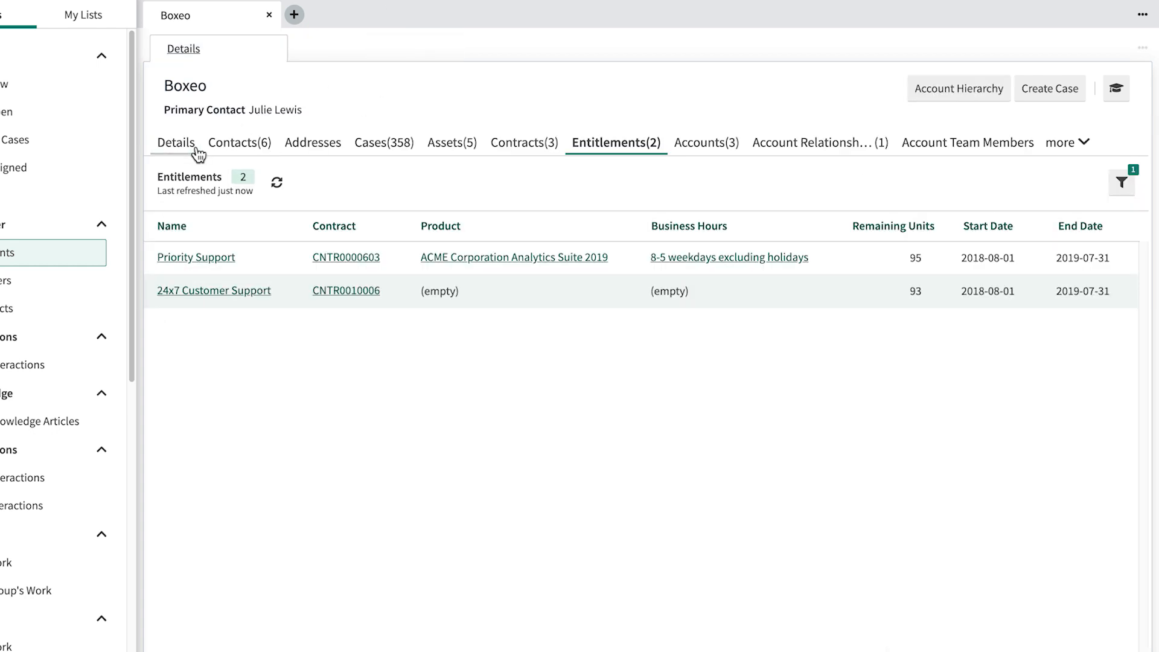
{"action": "left_click", "coordinate": [175, 143]}
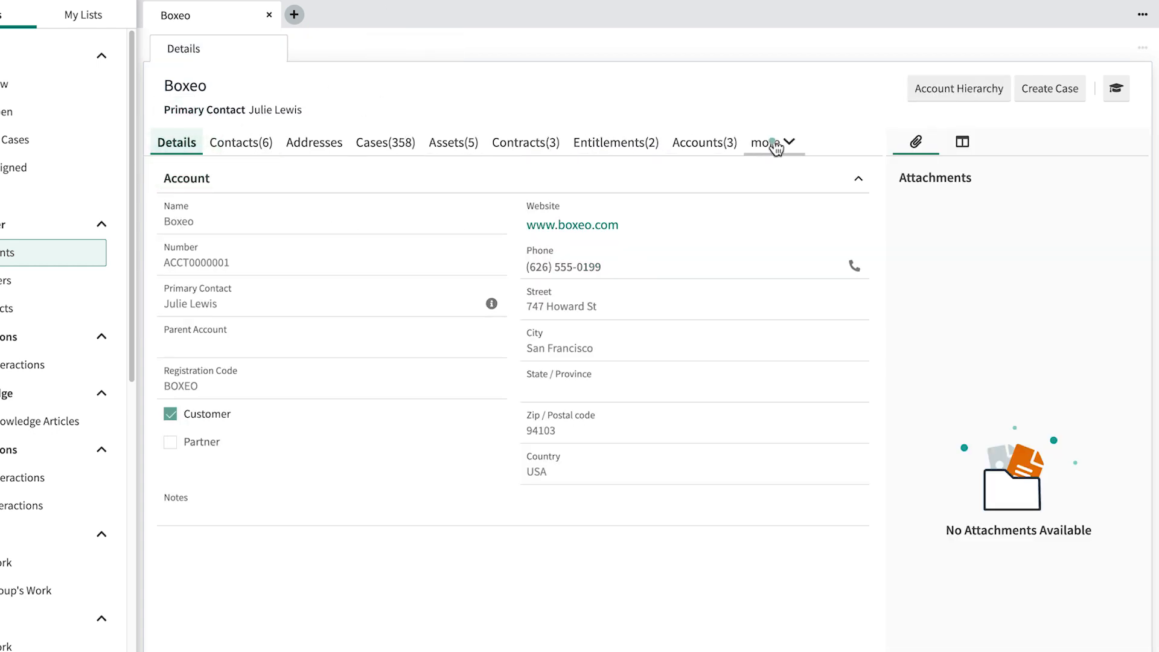
{"action": "left_click", "coordinate": [773, 144]}
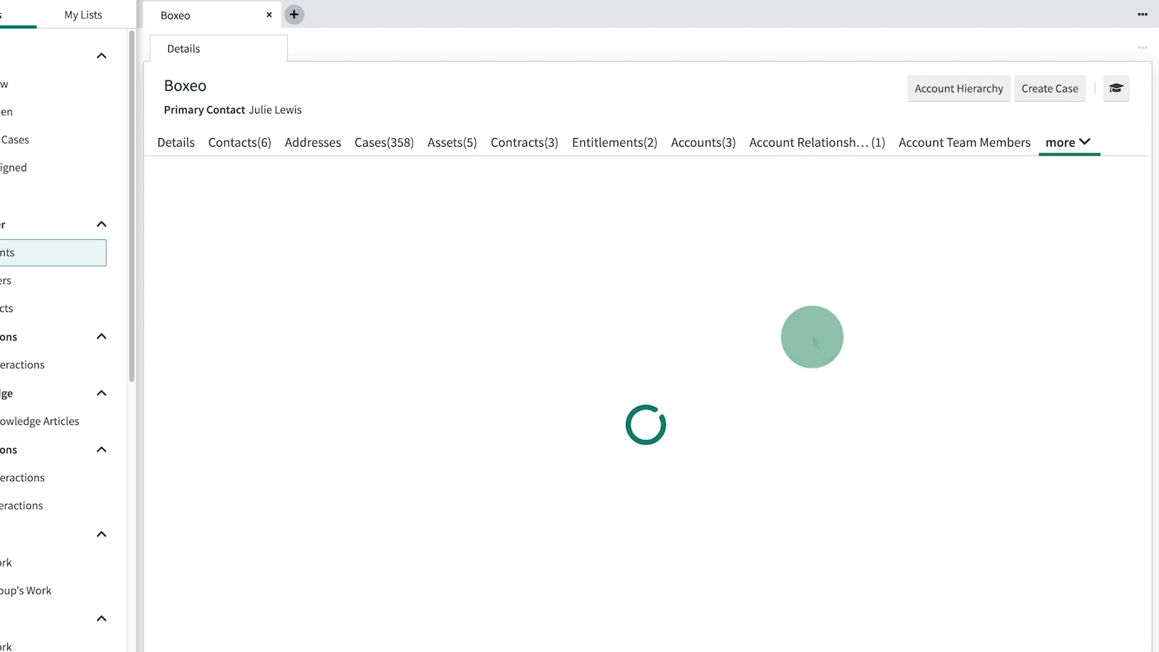